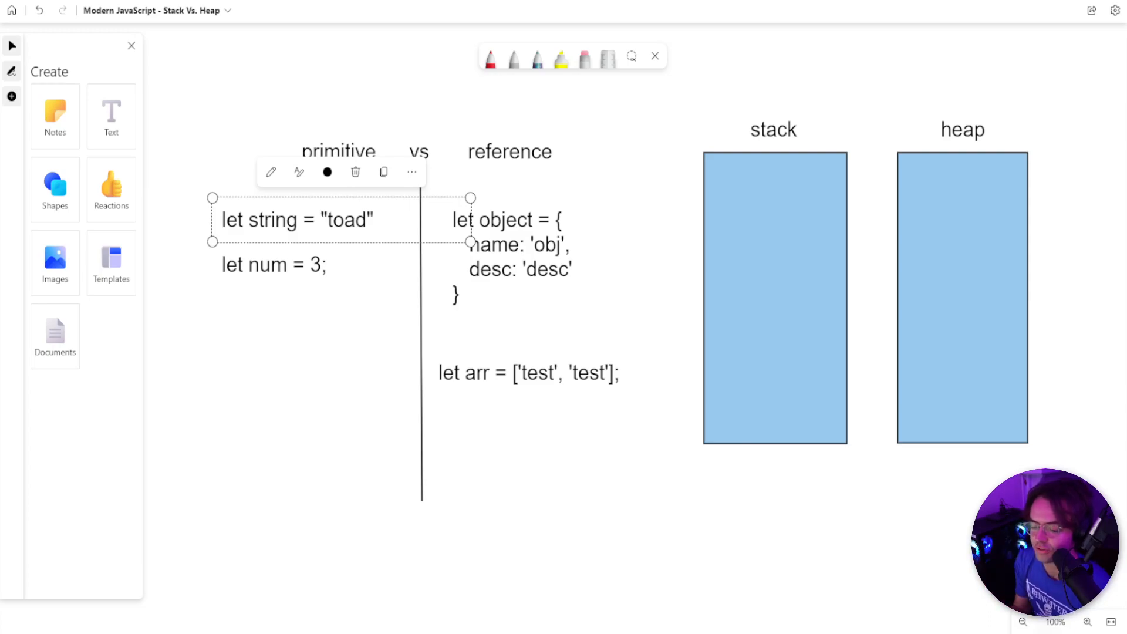
- Rearrange the board so stack and heap sit left of the frog, numOfFrog, arr and obj declarations
{"action": "left_click", "coordinate": [293, 415]}
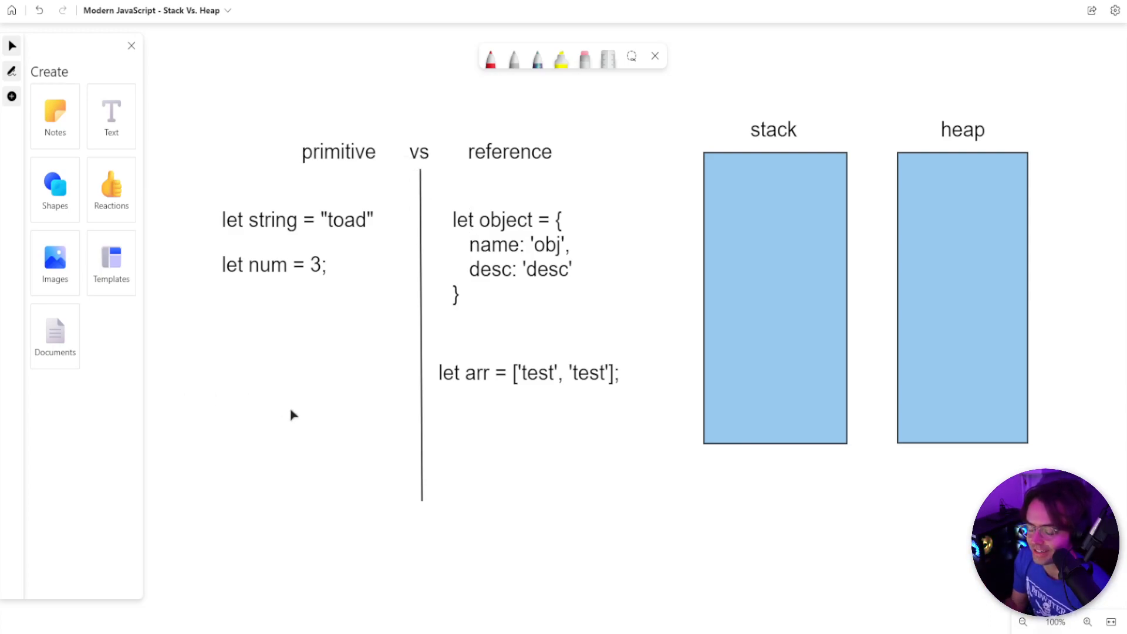
{"action": "mouse_move", "coordinate": [259, 16]}
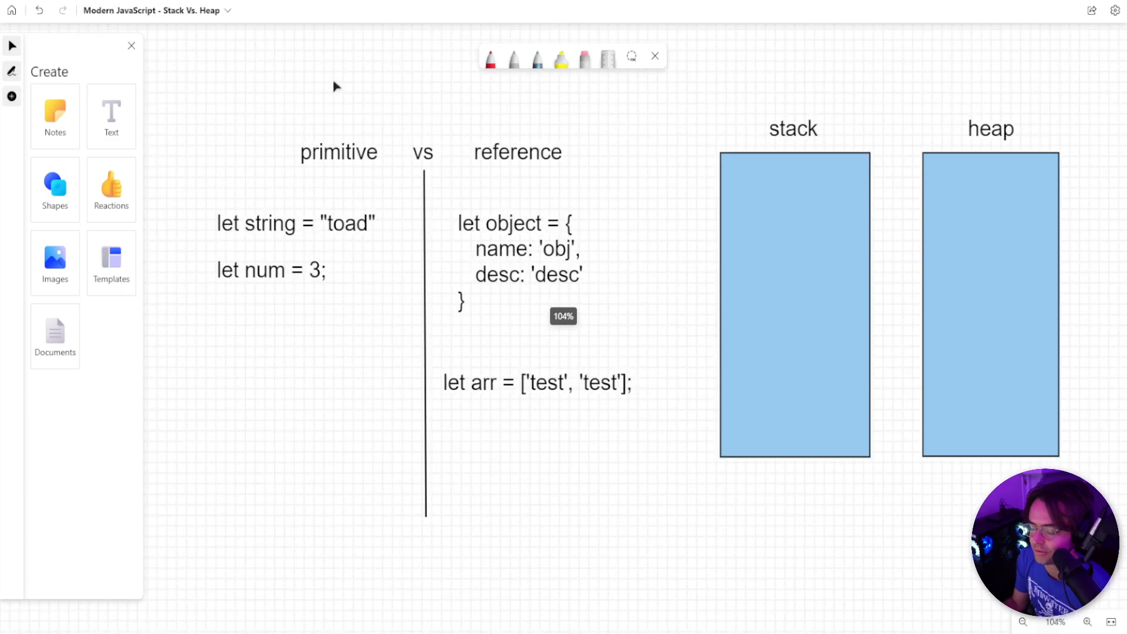
{"action": "left_click", "coordinate": [338, 152]}
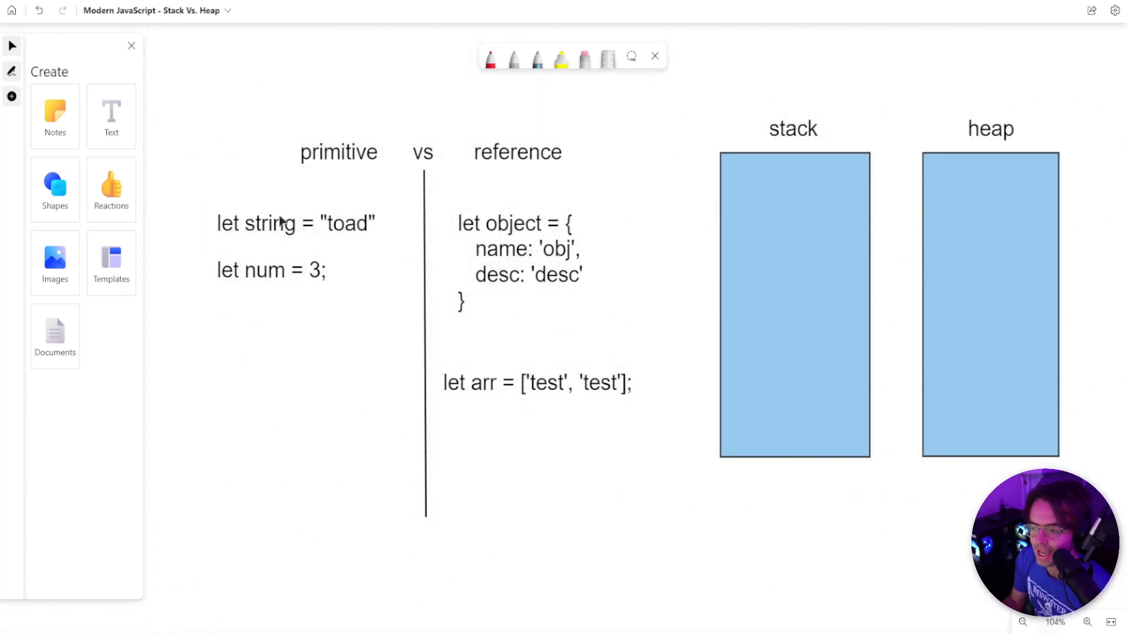
{"action": "left_click", "coordinate": [294, 223]}
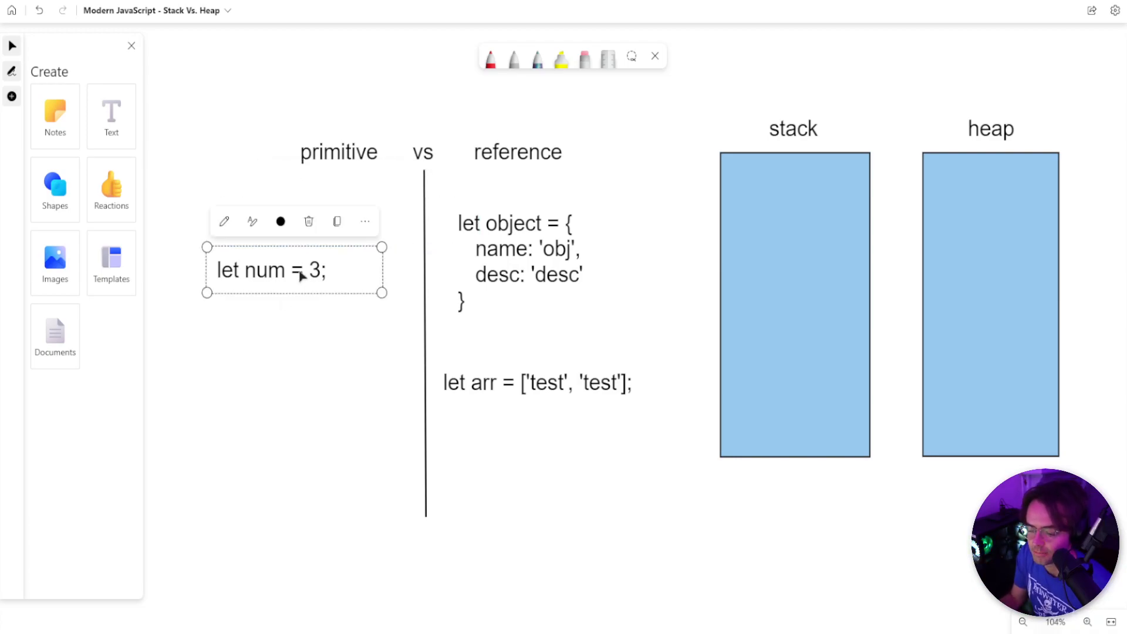
{"action": "mouse_move", "coordinate": [266, 414]}
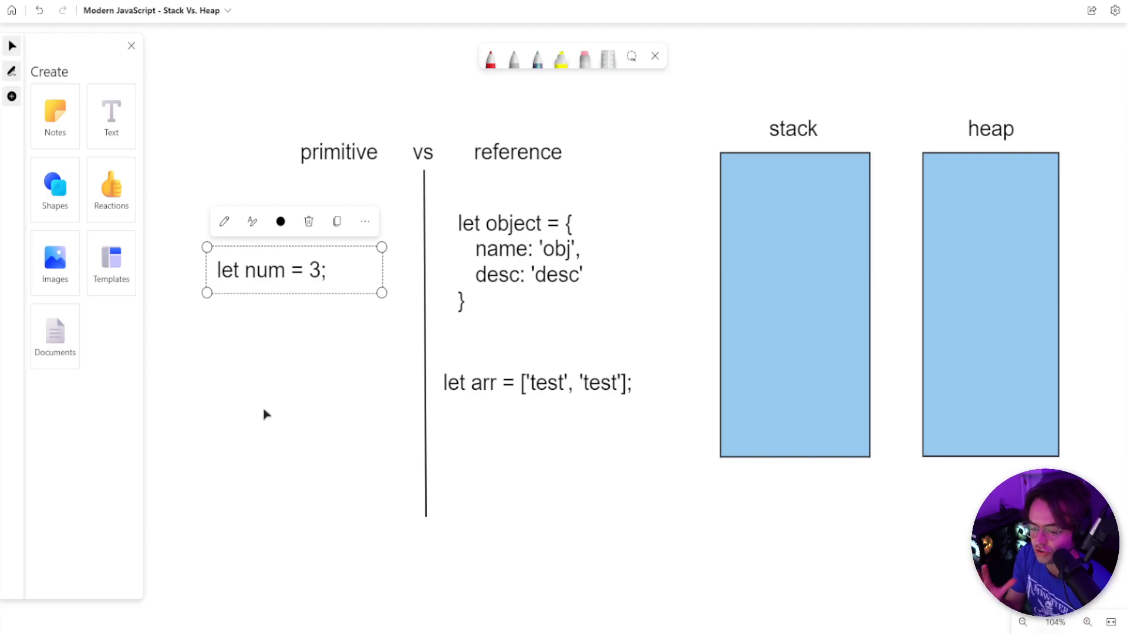
{"action": "mouse_move", "coordinate": [481, 190]}
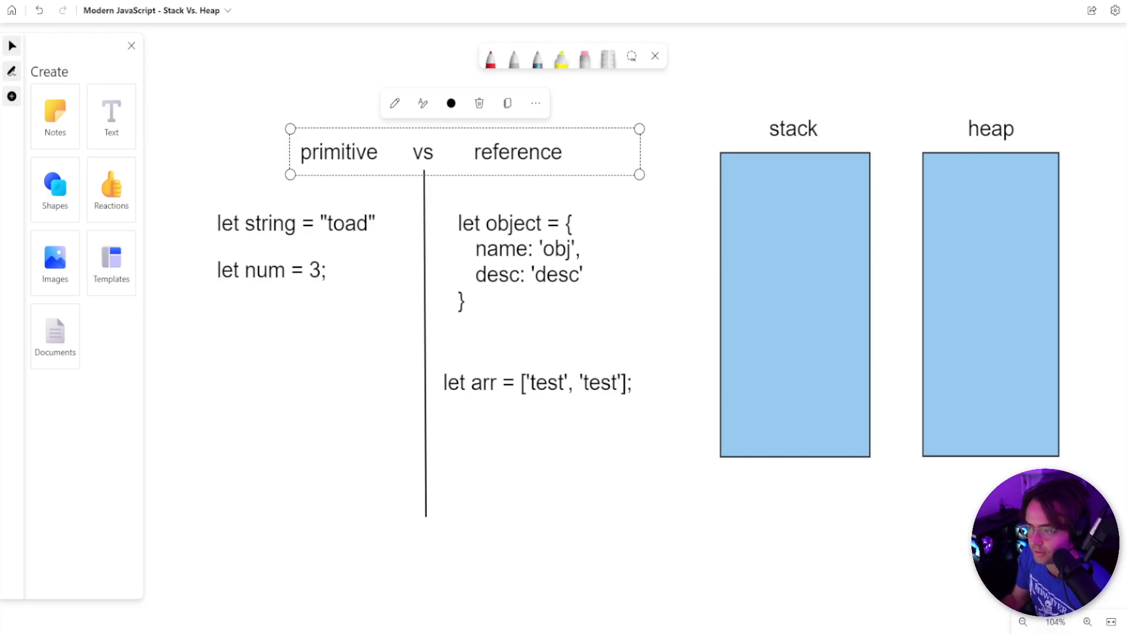
{"action": "left_click", "coordinate": [490, 59]}
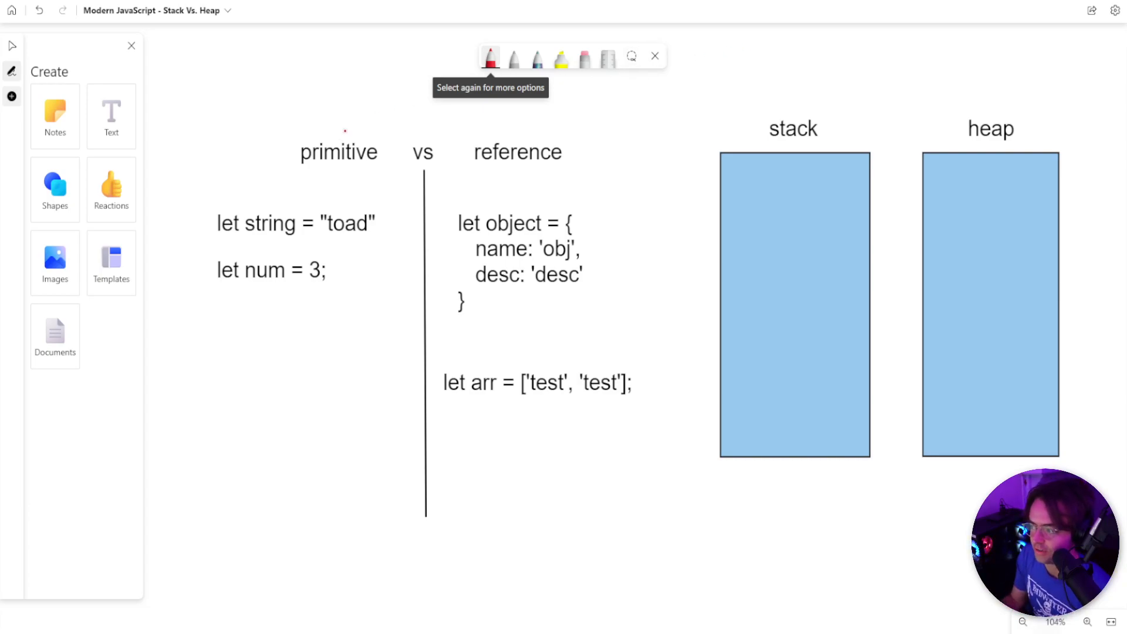
{"action": "left_click_drag", "start_coordinate": [345, 131], "coordinate": [788, 101]}
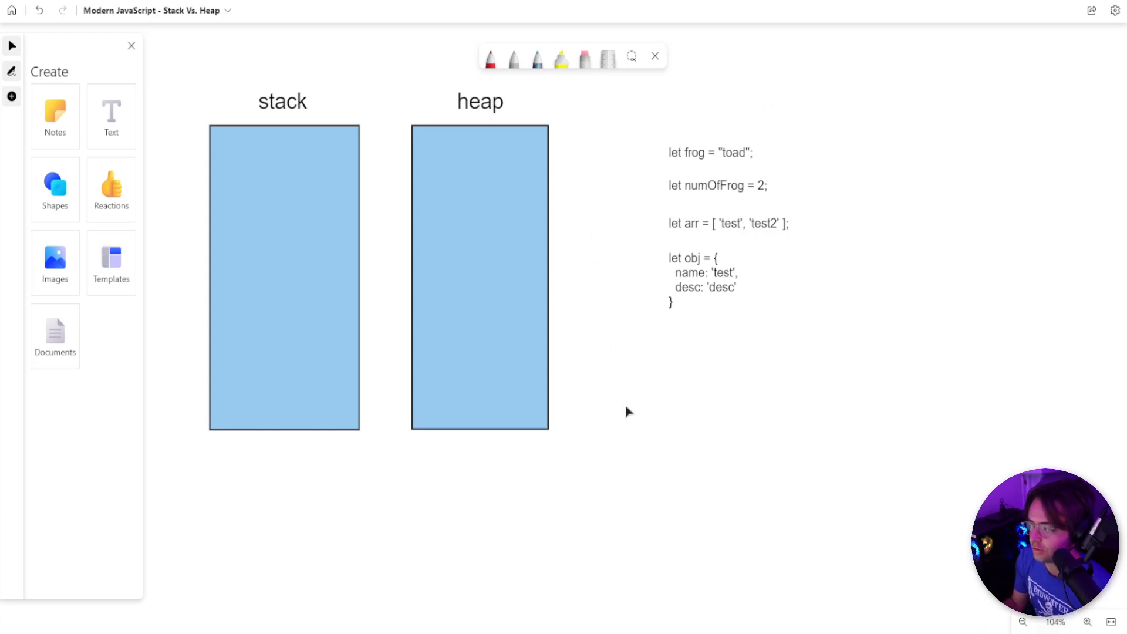
{"action": "mouse_move", "coordinate": [867, 410]}
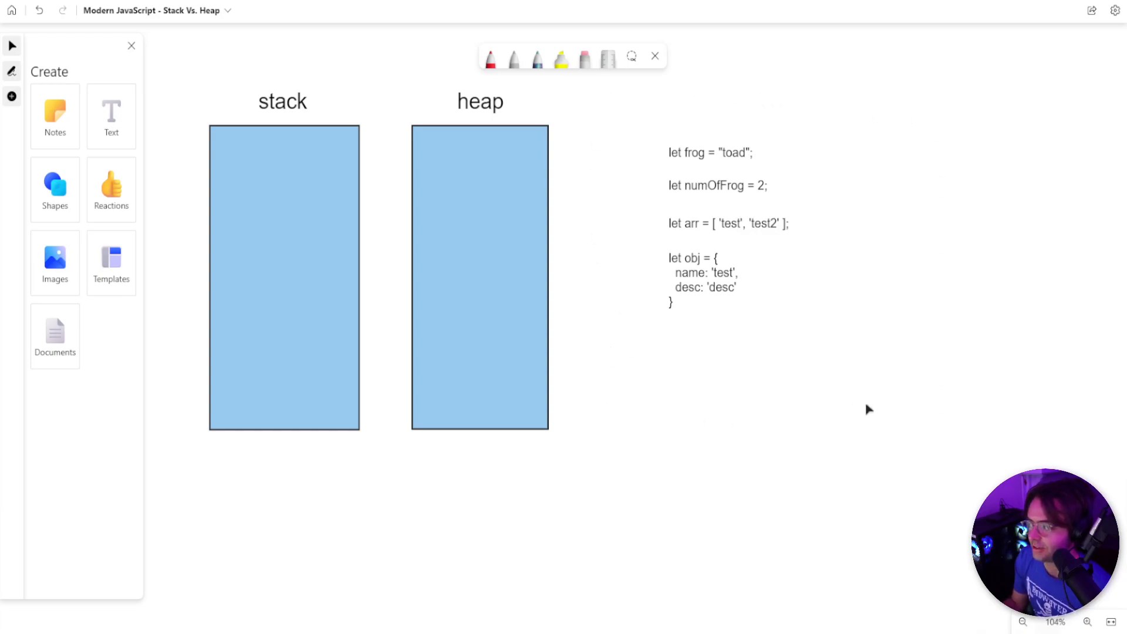
{"action": "mouse_move", "coordinate": [974, 343]}
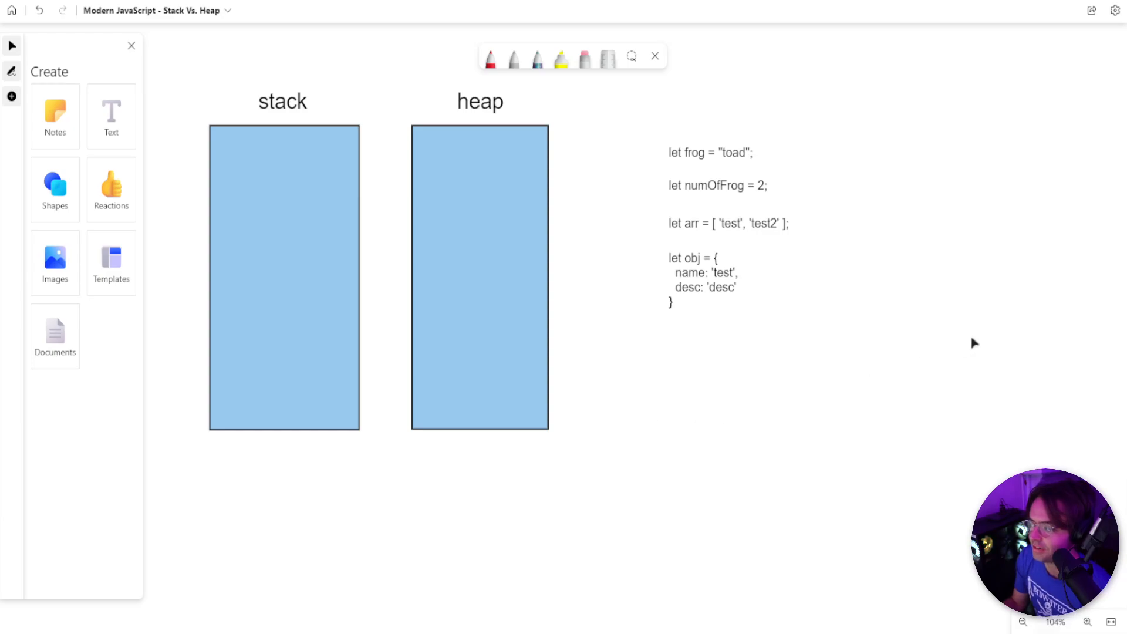
{"action": "mouse_move", "coordinate": [837, 128]}
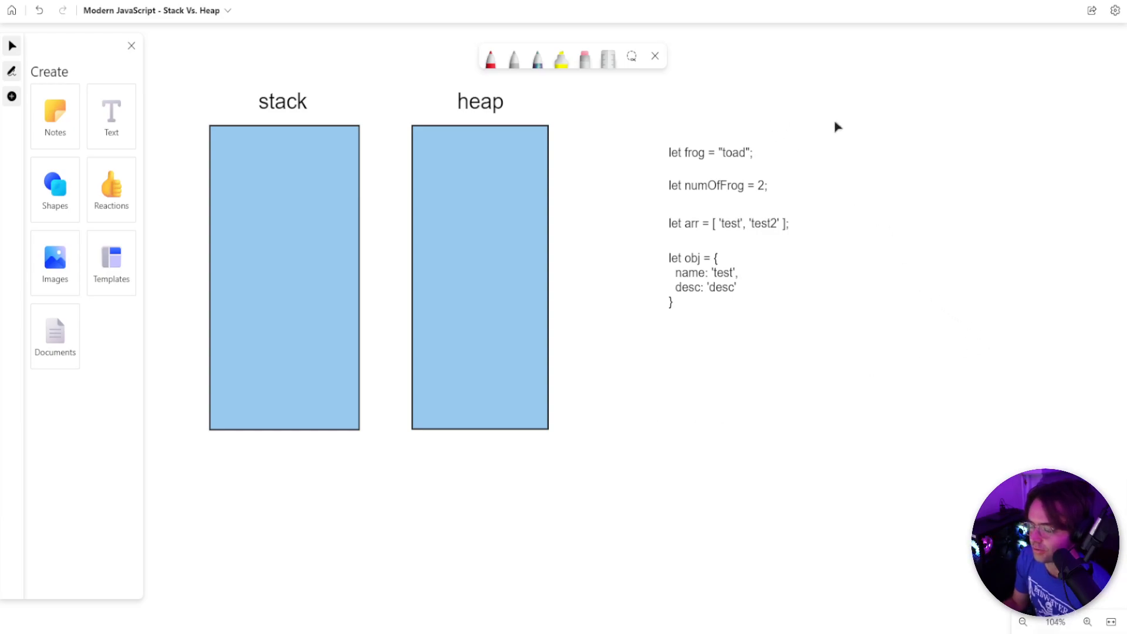
{"action": "mouse_move", "coordinate": [812, 199]}
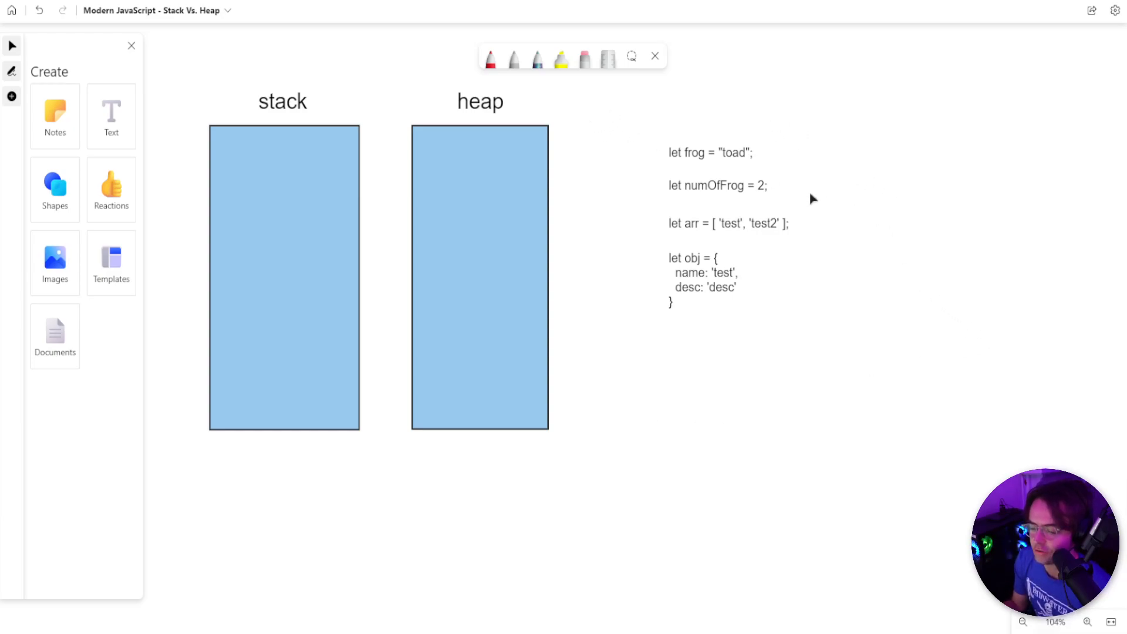
{"action": "mouse_move", "coordinate": [794, 186]}
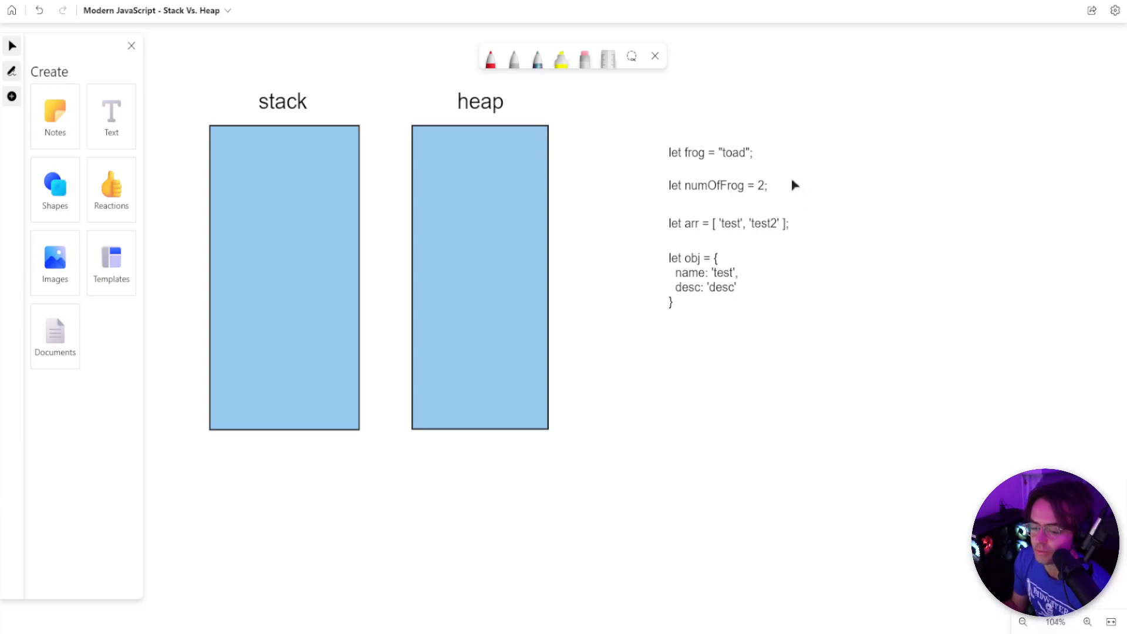
{"action": "mouse_move", "coordinate": [701, 163]}
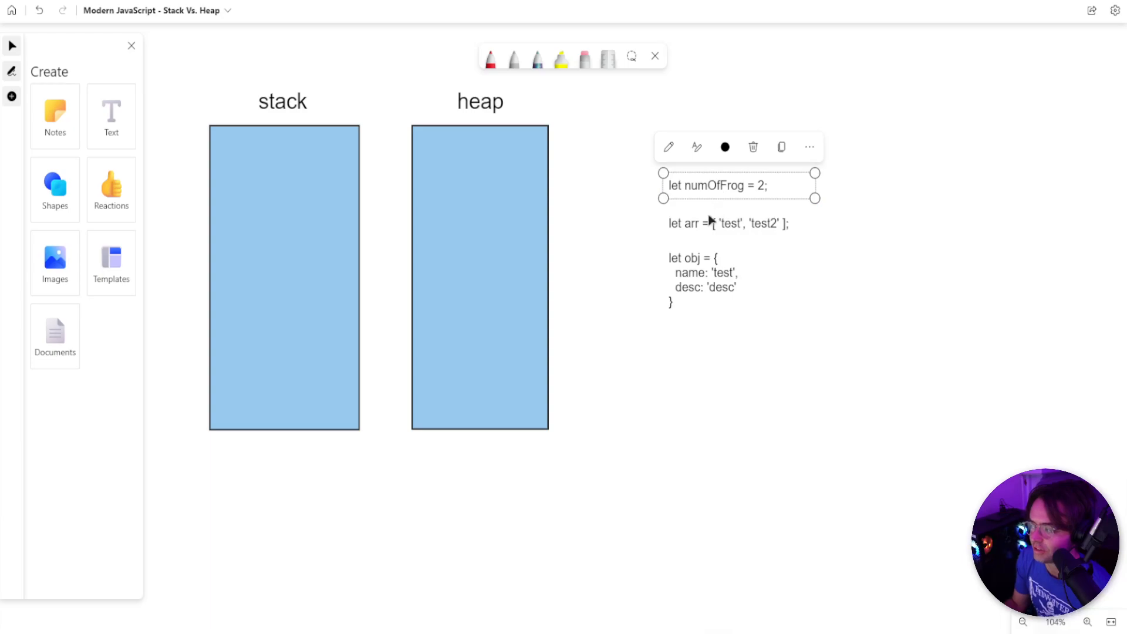
{"action": "type", "text": "let frog = \"toad\";"}
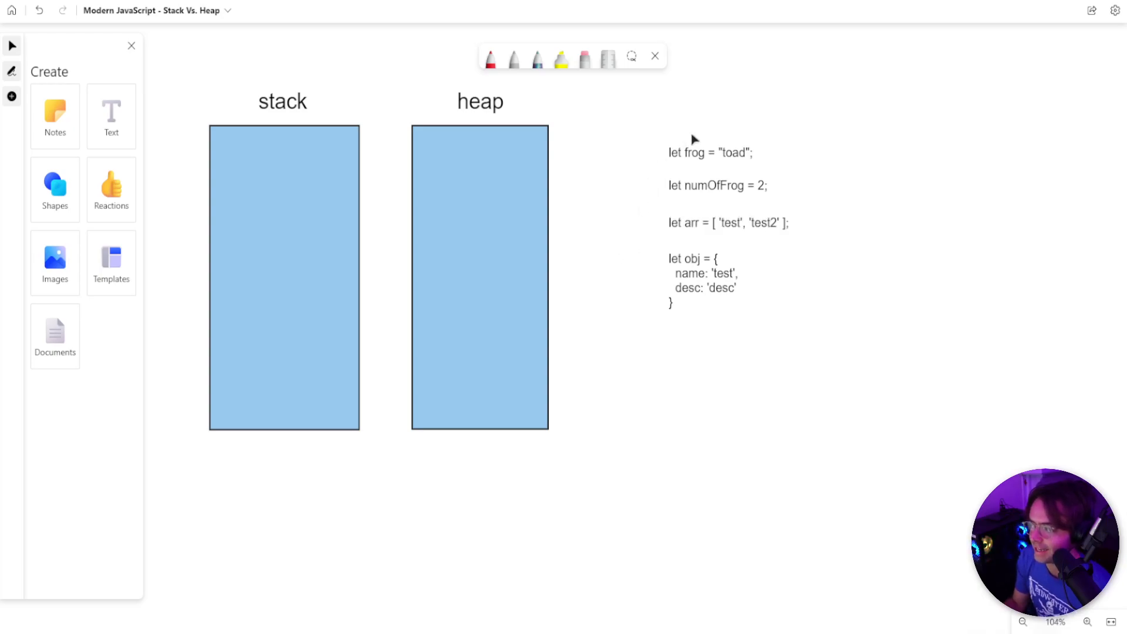
- Place 'let frog' at the stack box bottom with 'let numOfFrog' directly above it
{"action": "left_click_drag", "start_coordinate": [710, 152], "coordinate": [381, 137]}
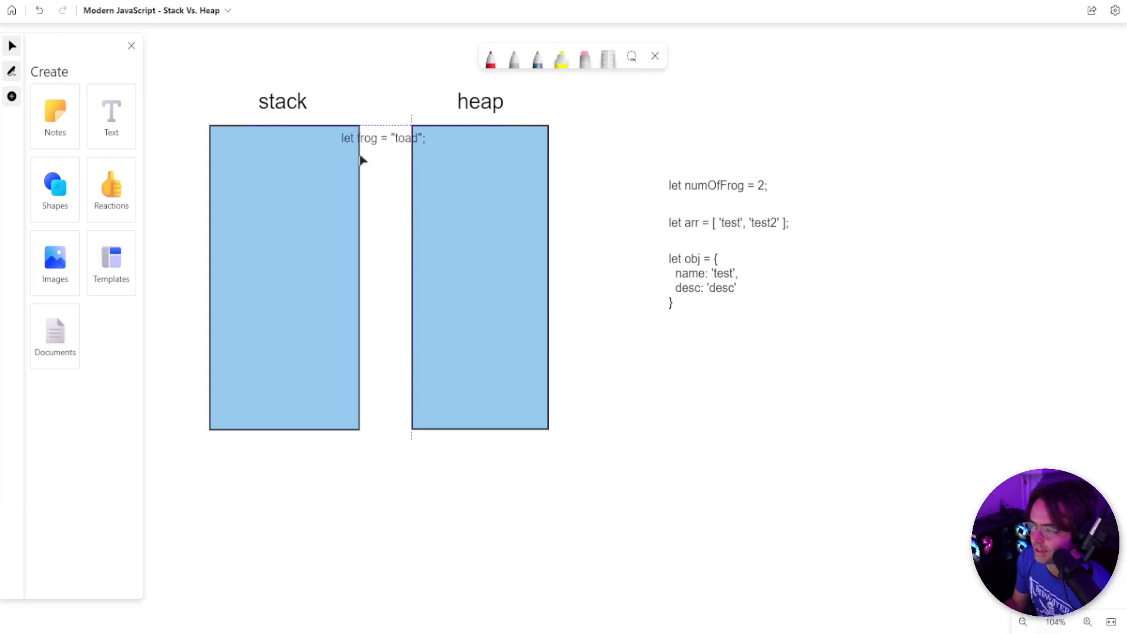
{"action": "left_click_drag", "start_coordinate": [383, 137], "coordinate": [278, 406]}
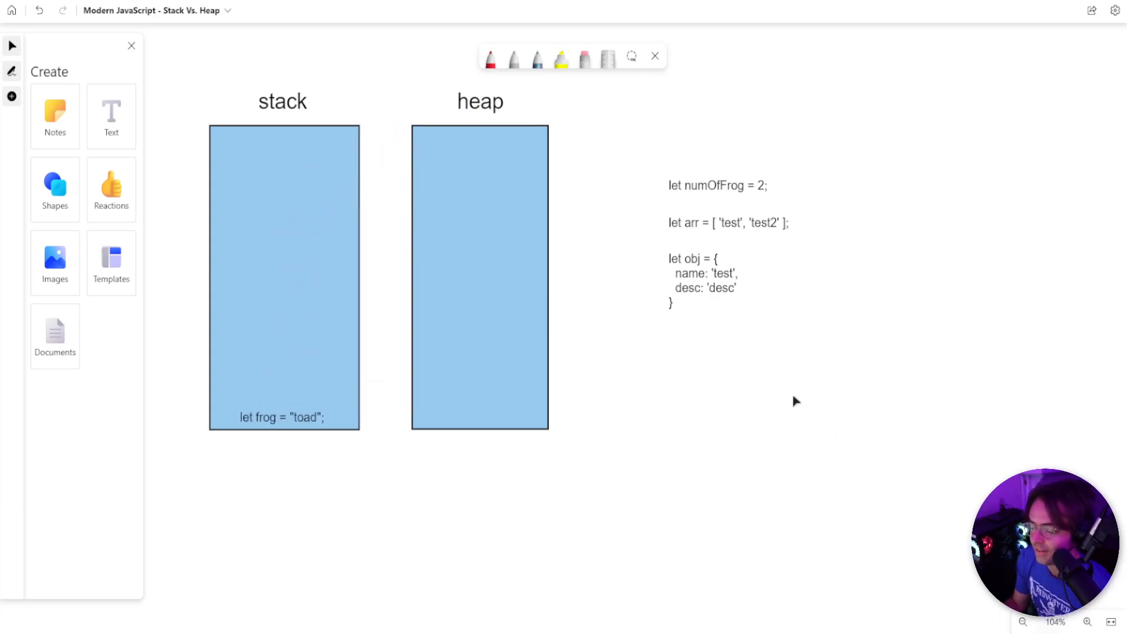
{"action": "mouse_move", "coordinate": [899, 318]}
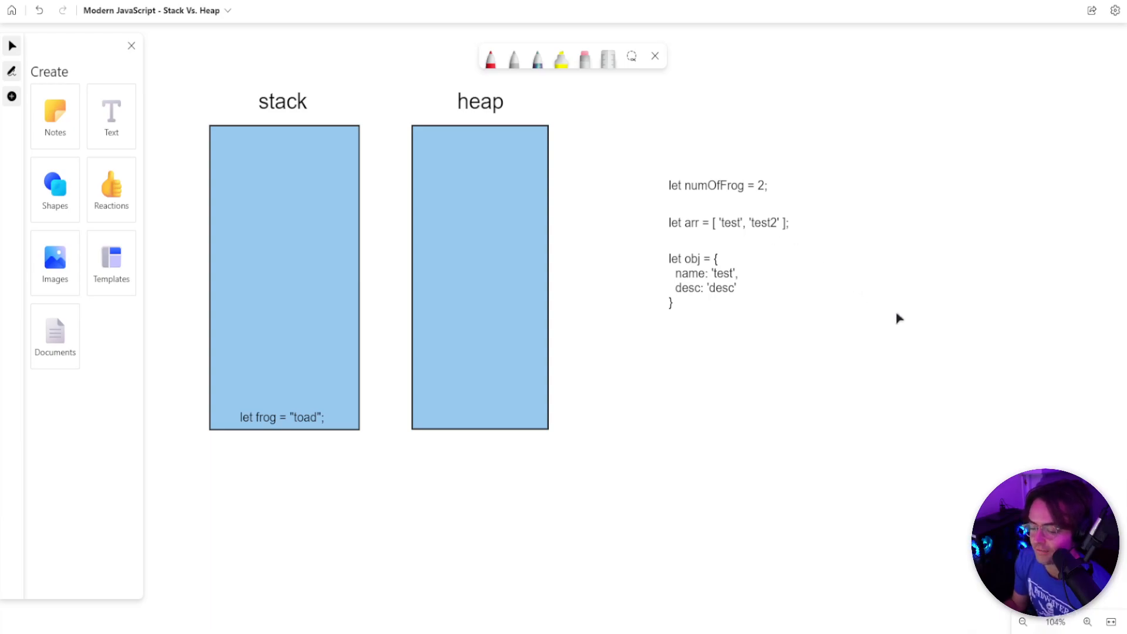
{"action": "left_click", "coordinate": [716, 185]}
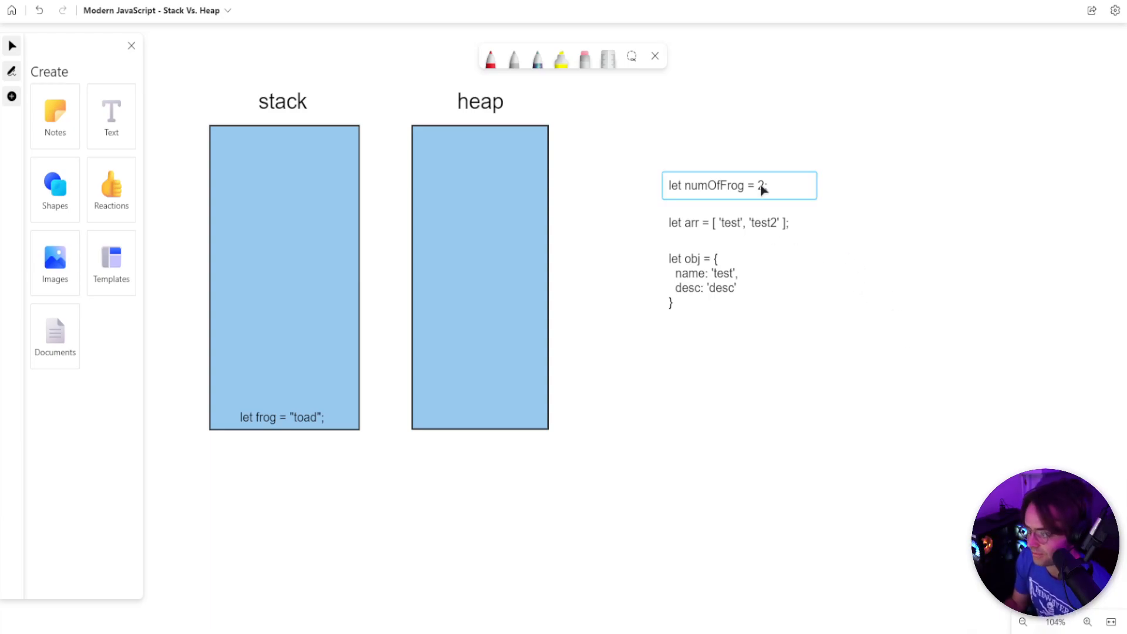
{"action": "left_click", "coordinate": [738, 185]}
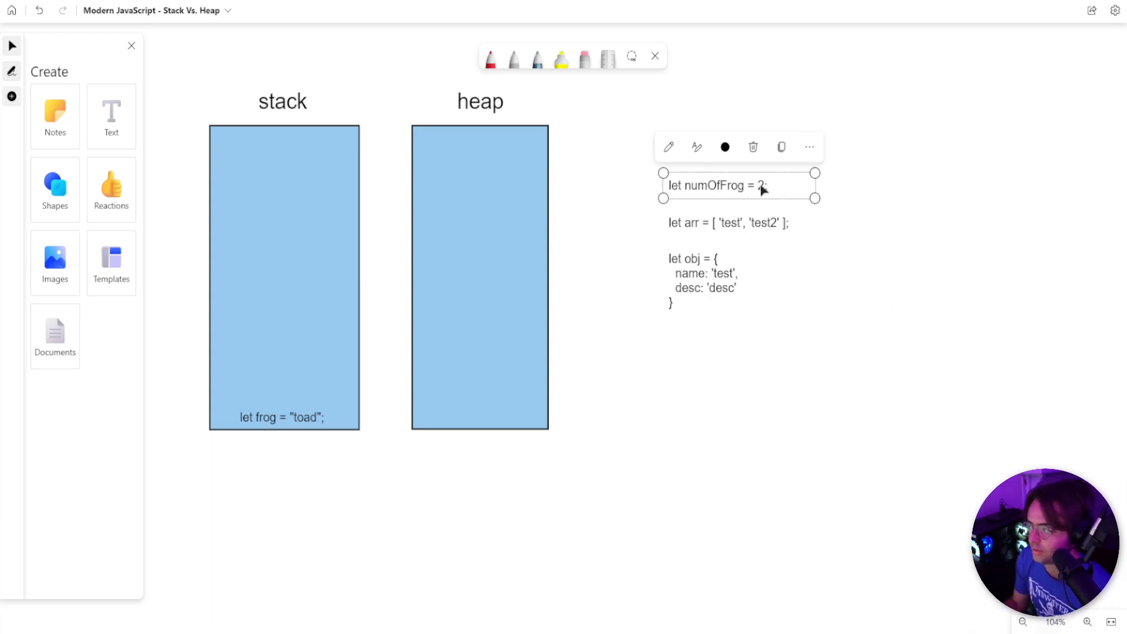
{"action": "left_click_drag", "start_coordinate": [738, 185], "coordinate": [291, 254]}
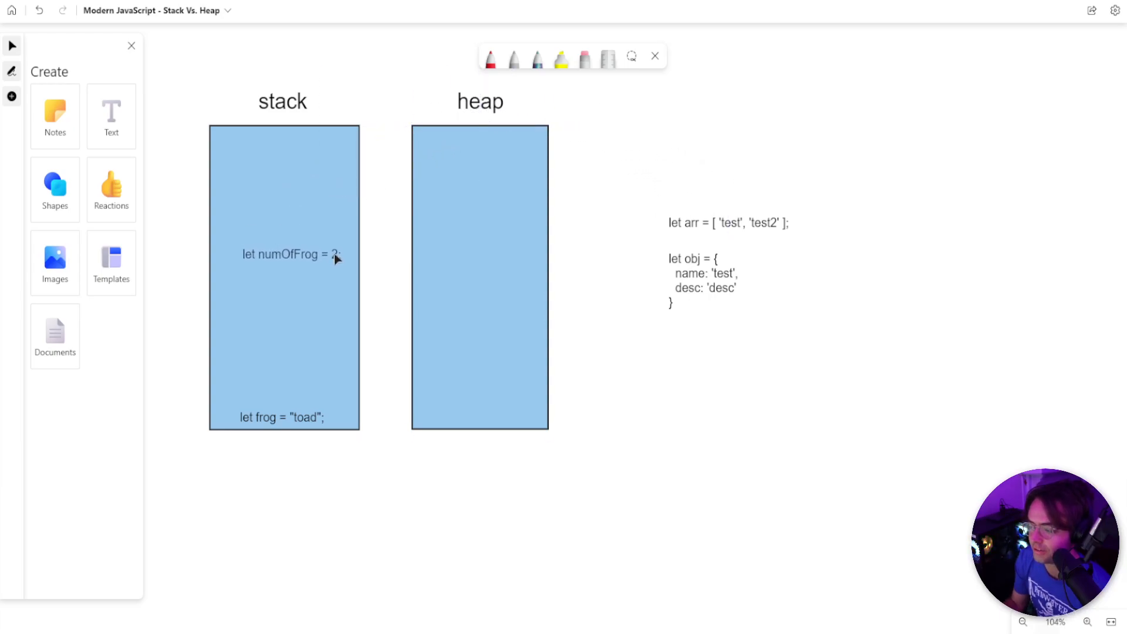
{"action": "left_click_drag", "start_coordinate": [294, 254], "coordinate": [294, 390]}
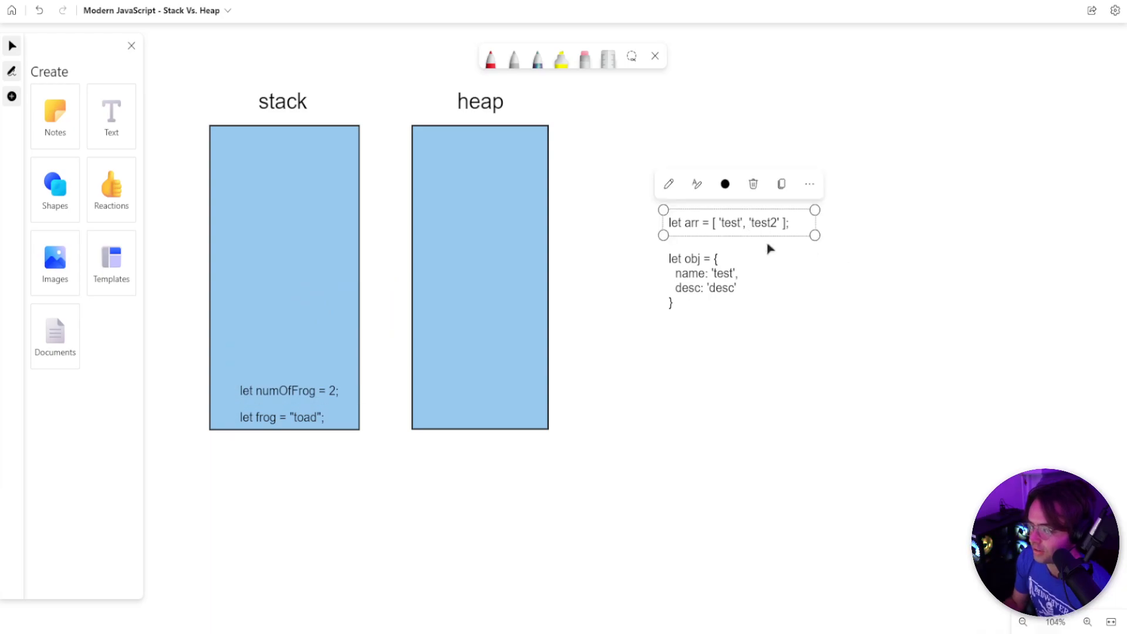
{"action": "mouse_move", "coordinate": [823, 289]}
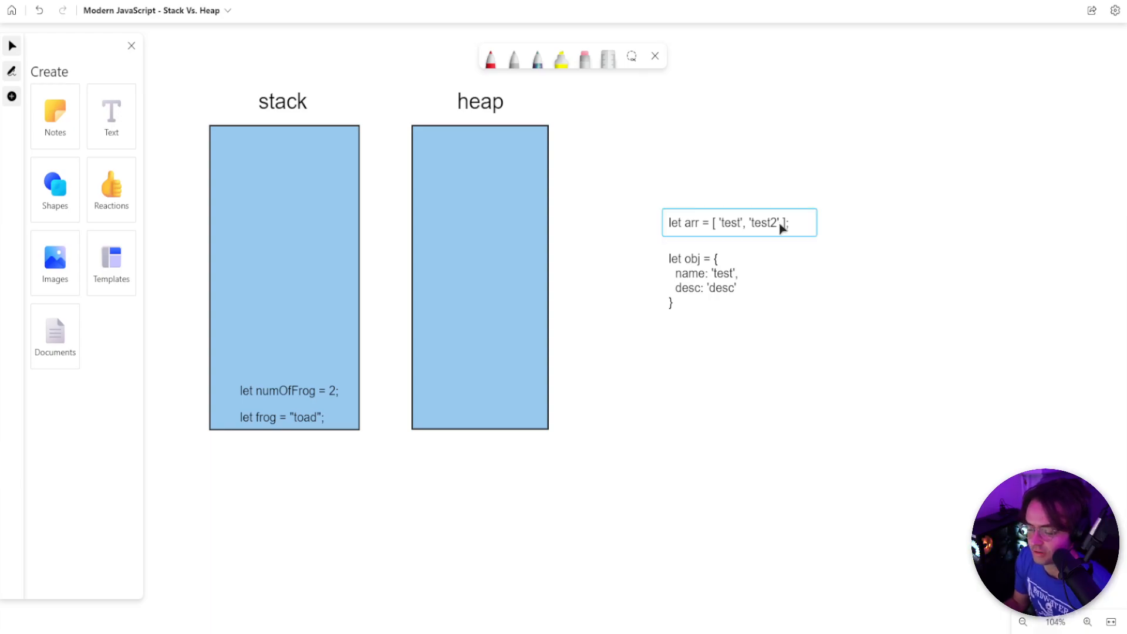
- Drag the arr declaration into the heap box and add a 'ref arr' label in the stack
{"action": "left_click", "coordinate": [726, 222]}
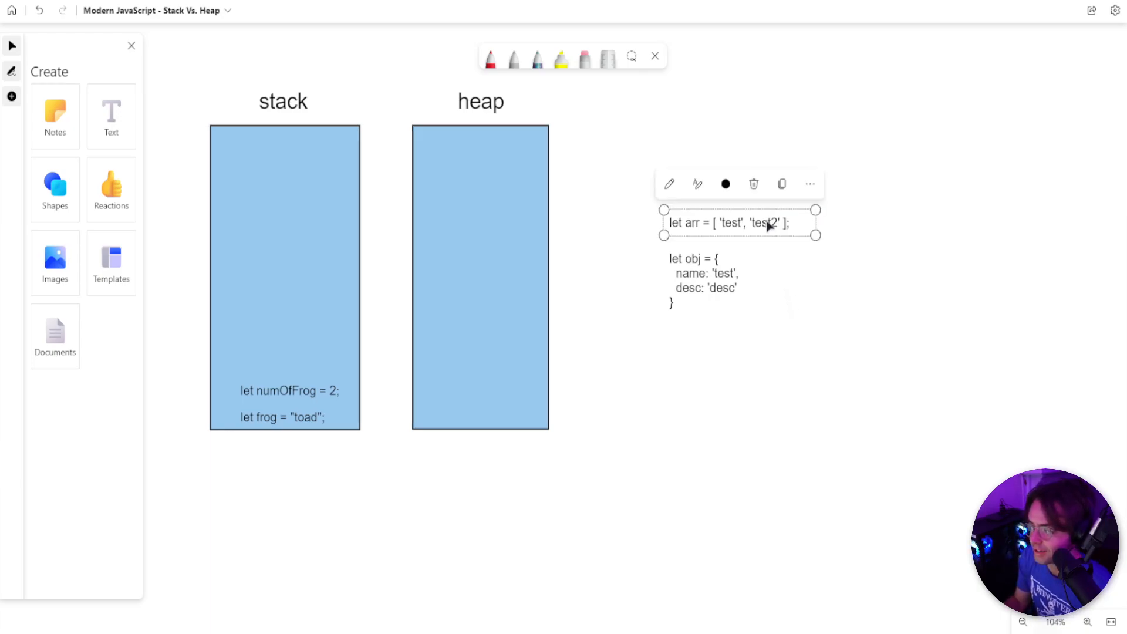
{"action": "left_click_drag", "start_coordinate": [726, 223], "coordinate": [496, 182]}
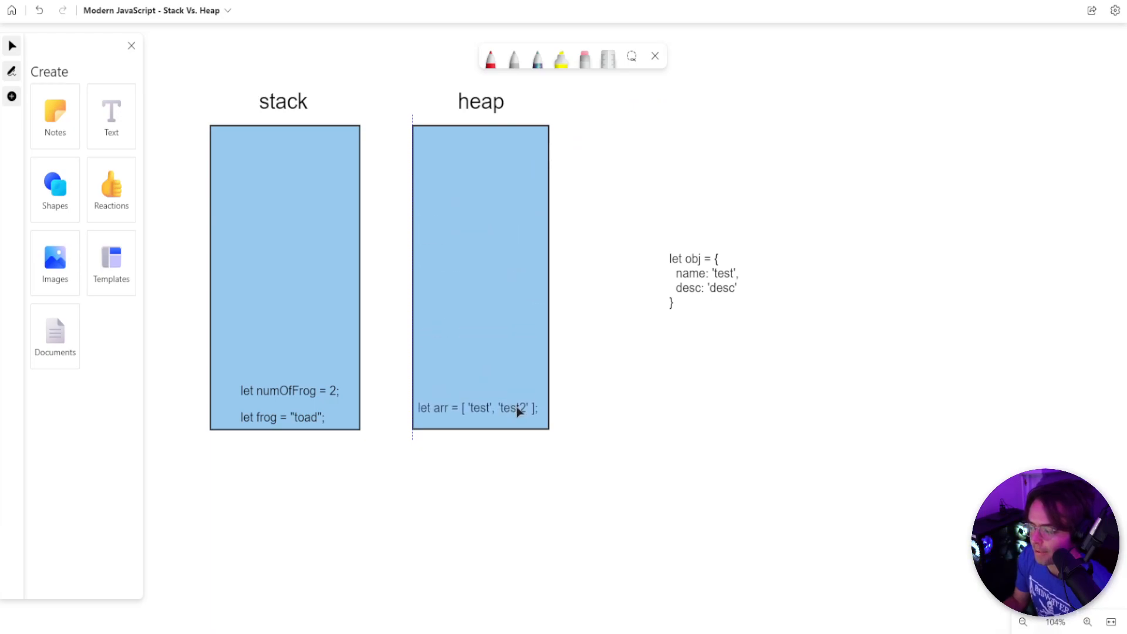
{"action": "mouse_move", "coordinate": [567, 202]}
{"action": "type", "text": "ref arr"}
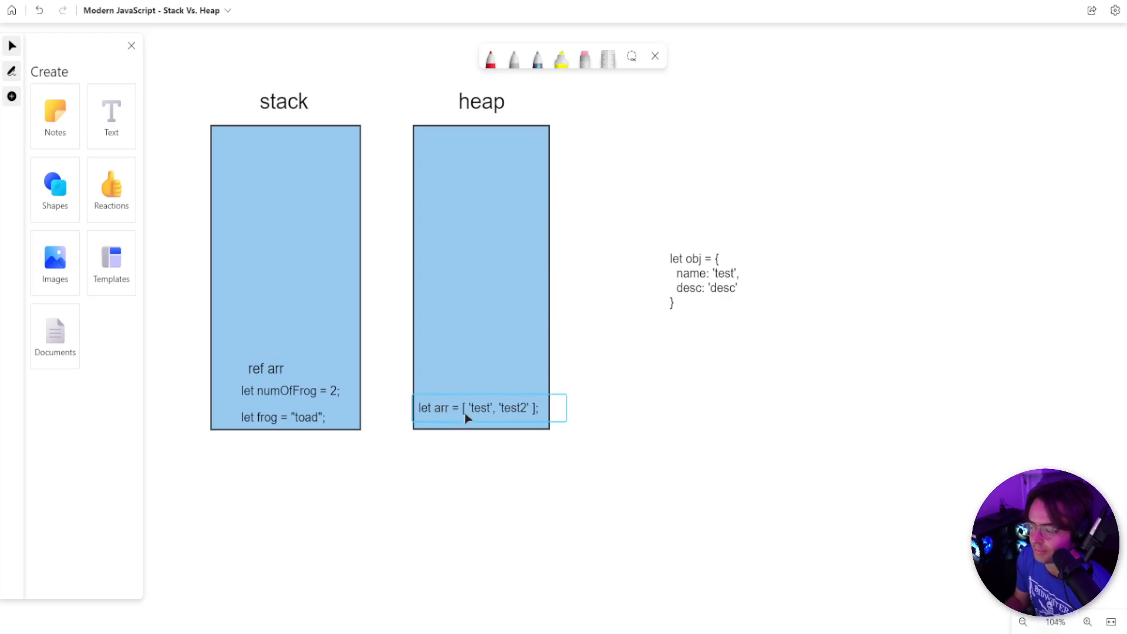
{"action": "mouse_move", "coordinate": [489, 415]}
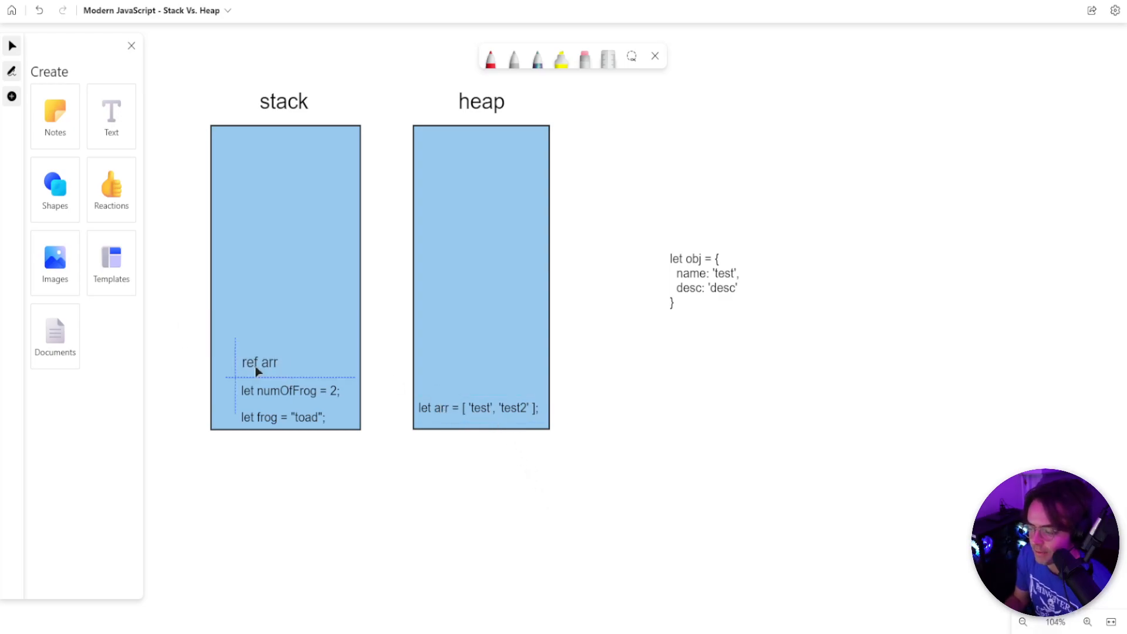
{"action": "left_click", "coordinate": [259, 361]}
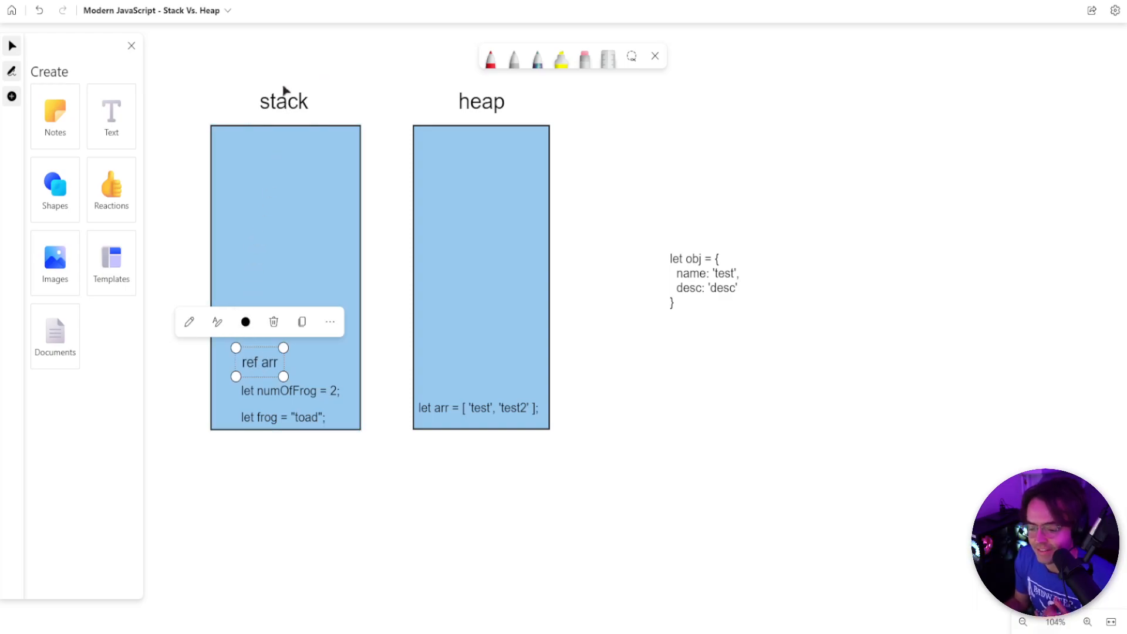
{"action": "left_click", "coordinate": [371, 511]}
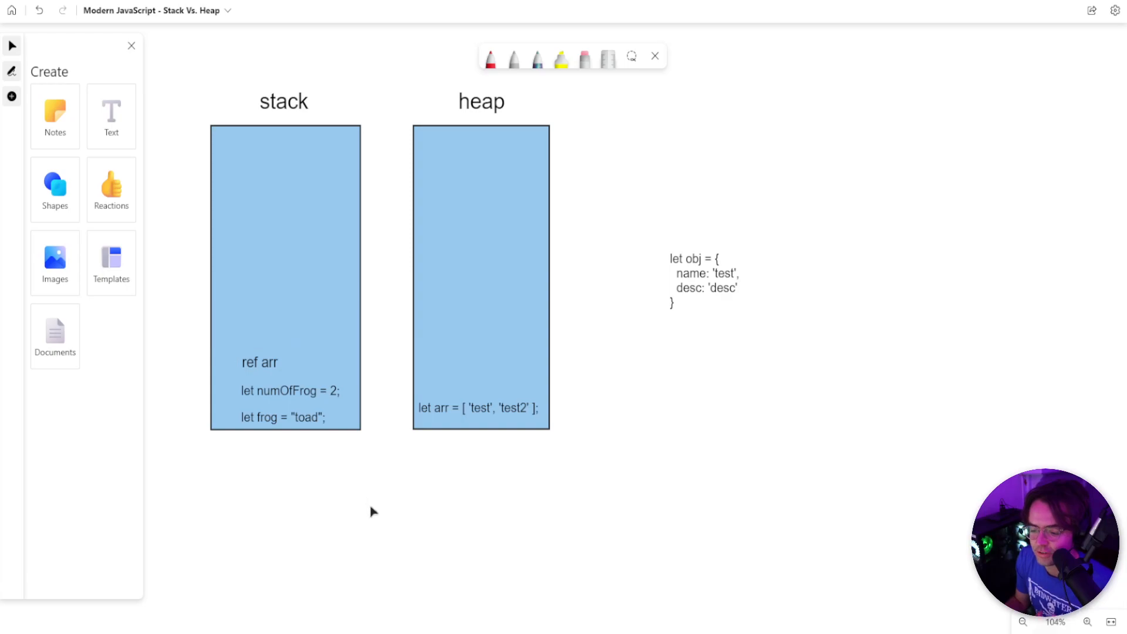
{"action": "mouse_move", "coordinate": [118, 128]}
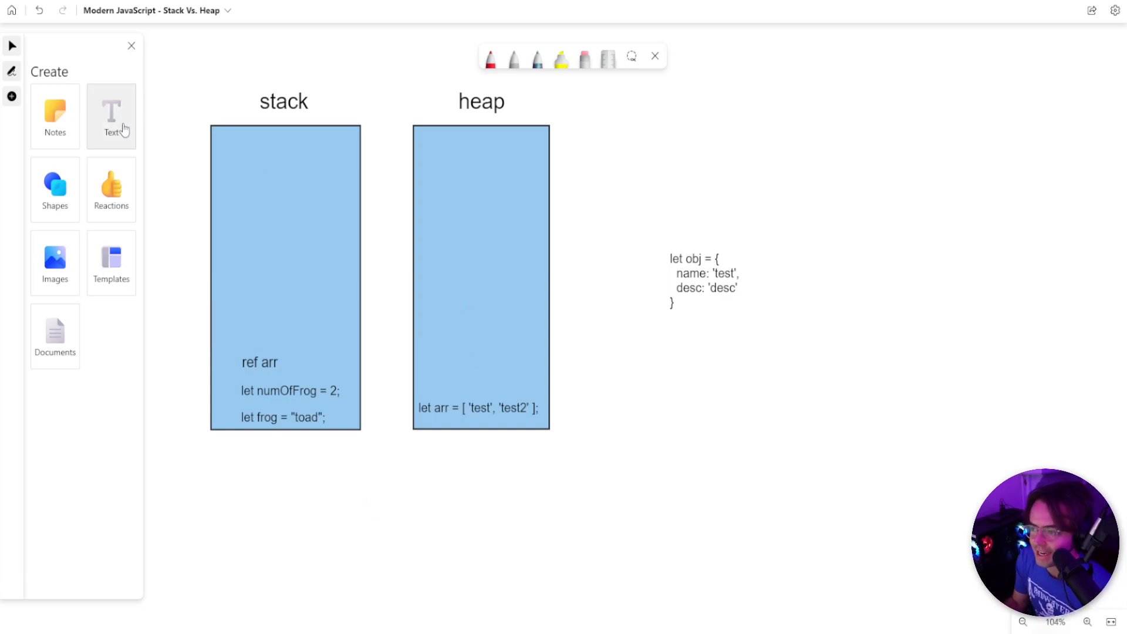
{"action": "mouse_move", "coordinate": [111, 117]}
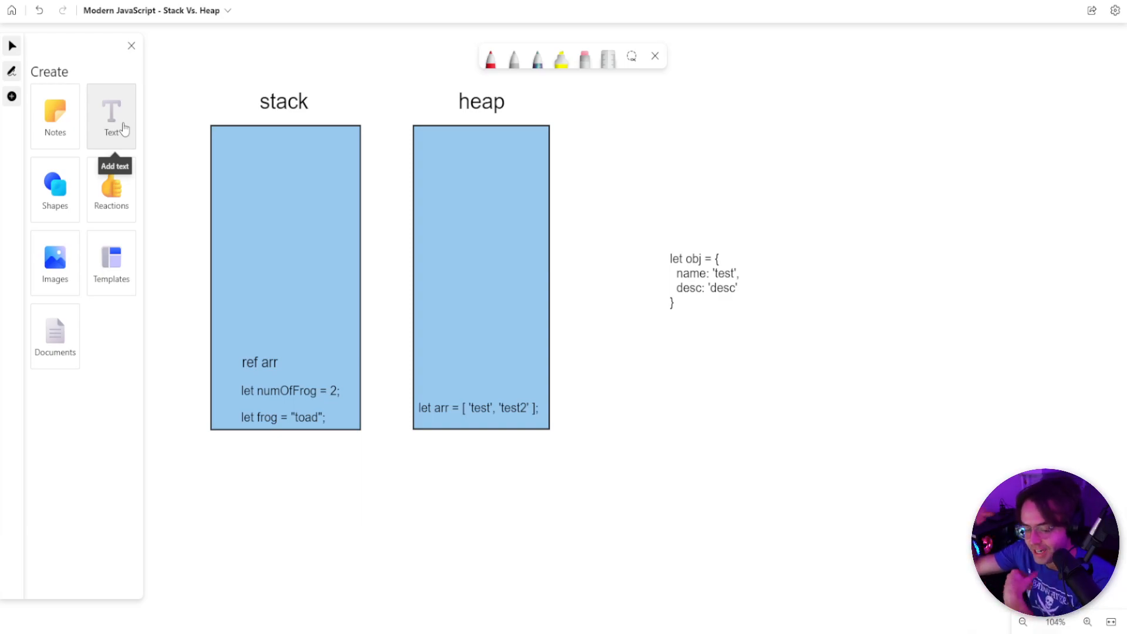
{"action": "mouse_move", "coordinate": [398, 359]}
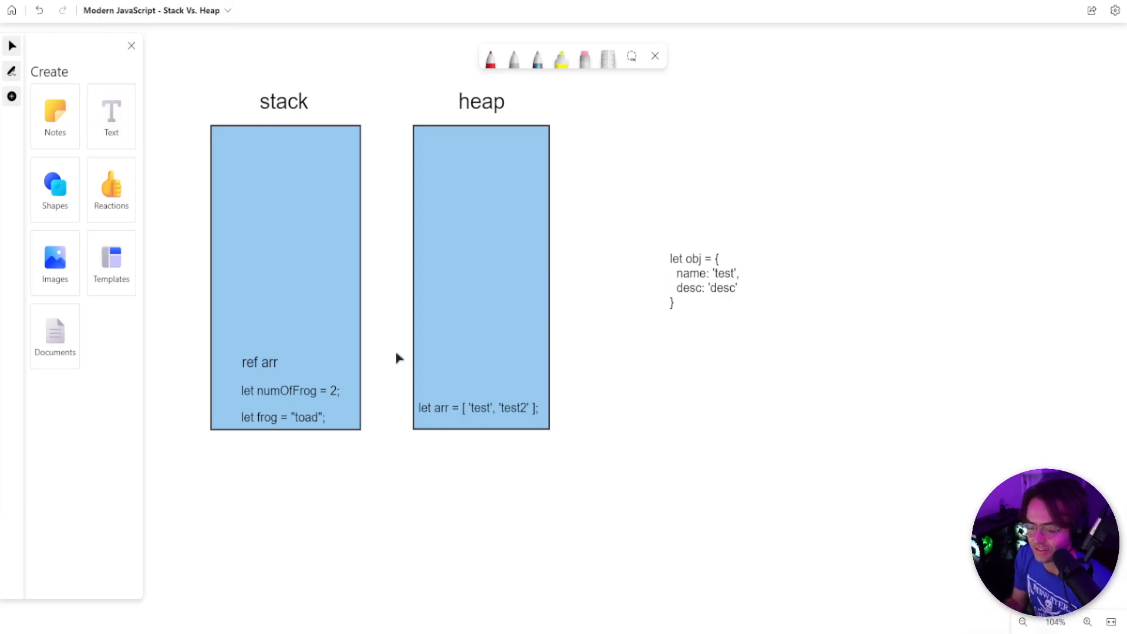
{"action": "left_click", "coordinate": [259, 362]}
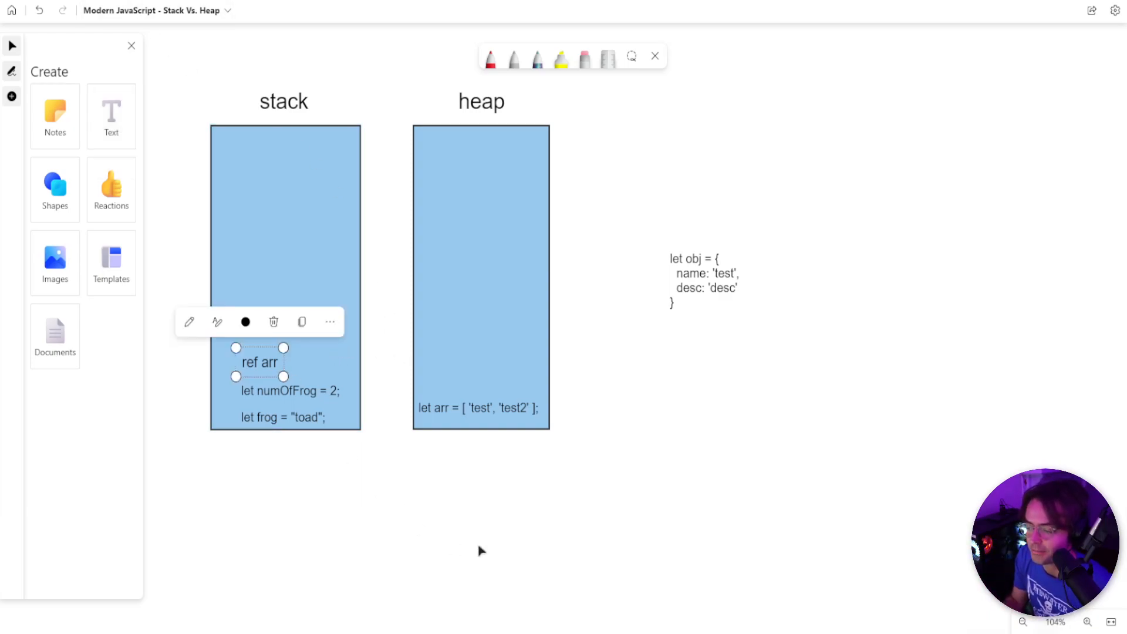
{"action": "left_click", "coordinate": [477, 407]}
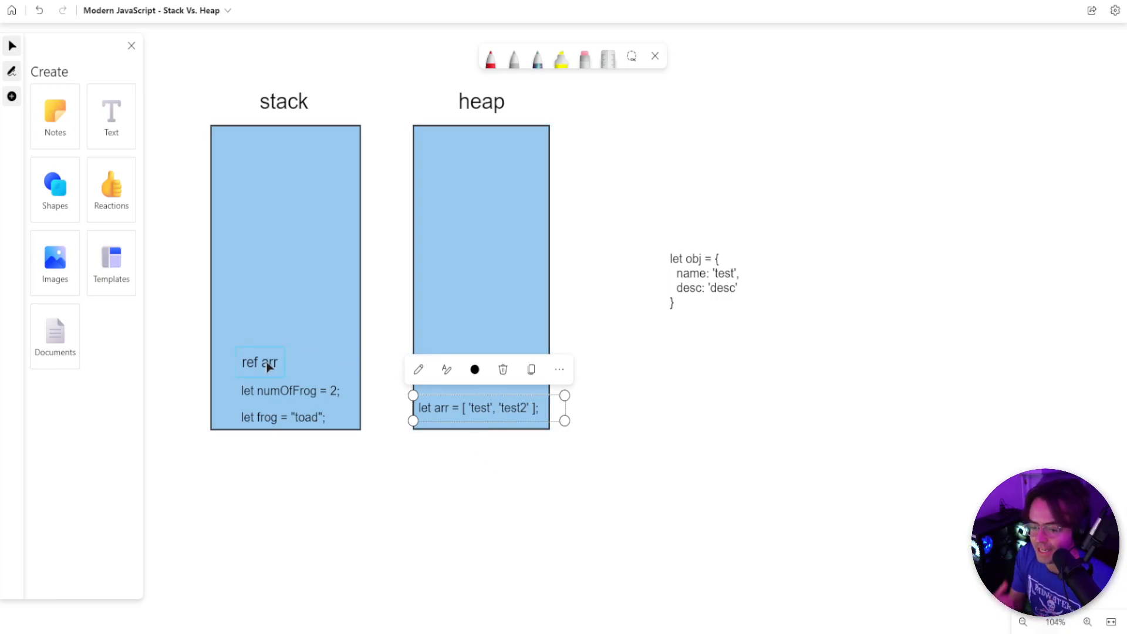
{"action": "left_click", "coordinate": [258, 363]}
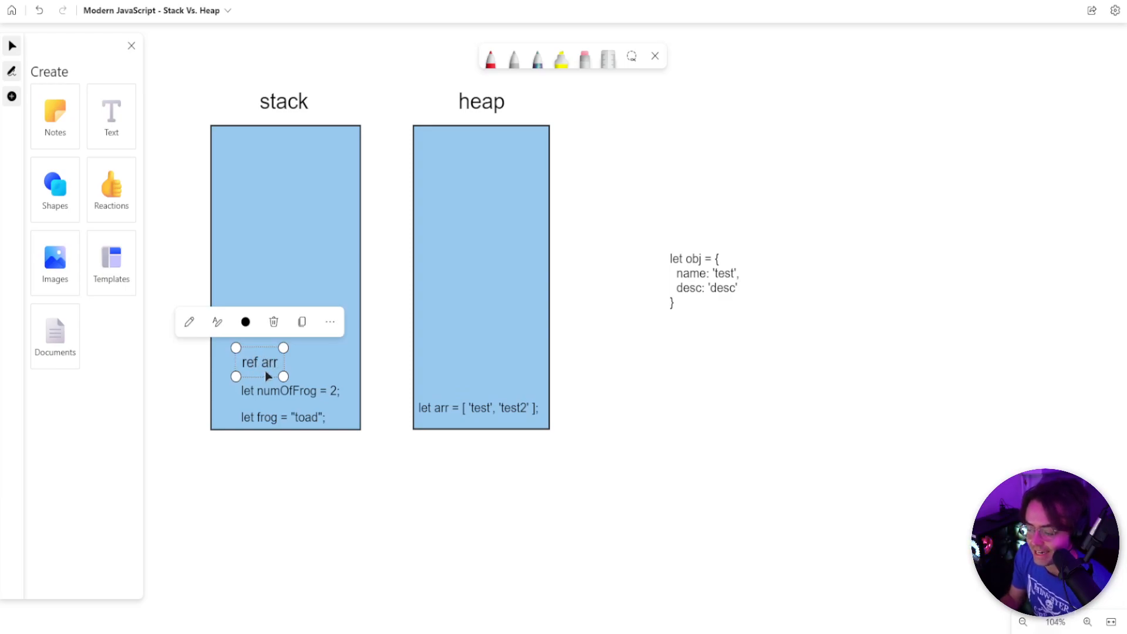
{"action": "left_click", "coordinate": [477, 407]}
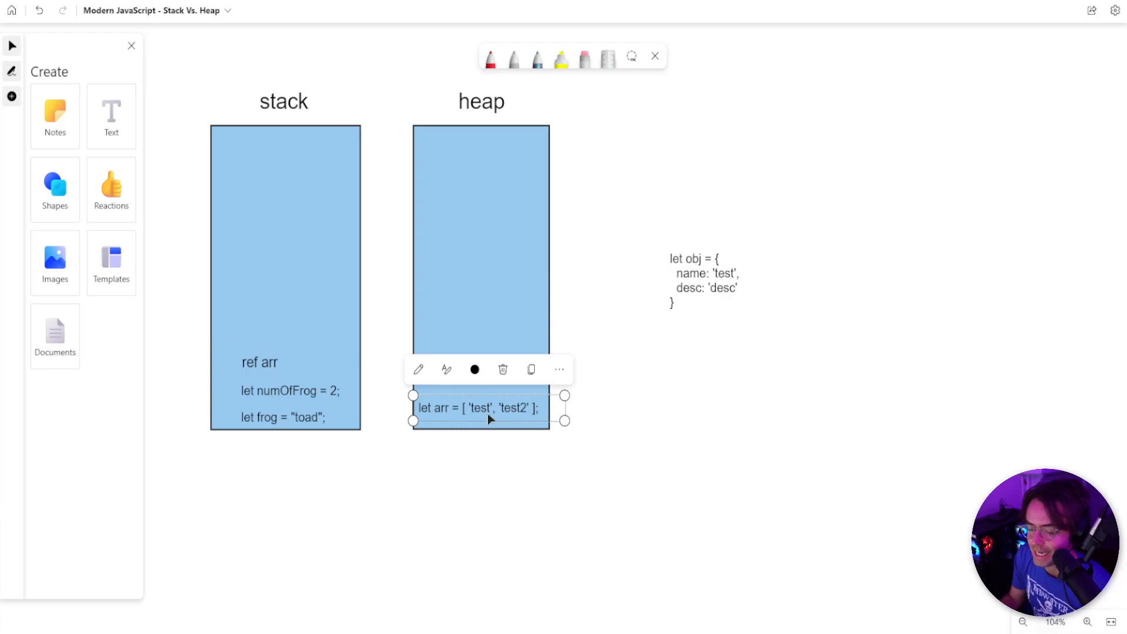
{"action": "mouse_move", "coordinate": [525, 513]}
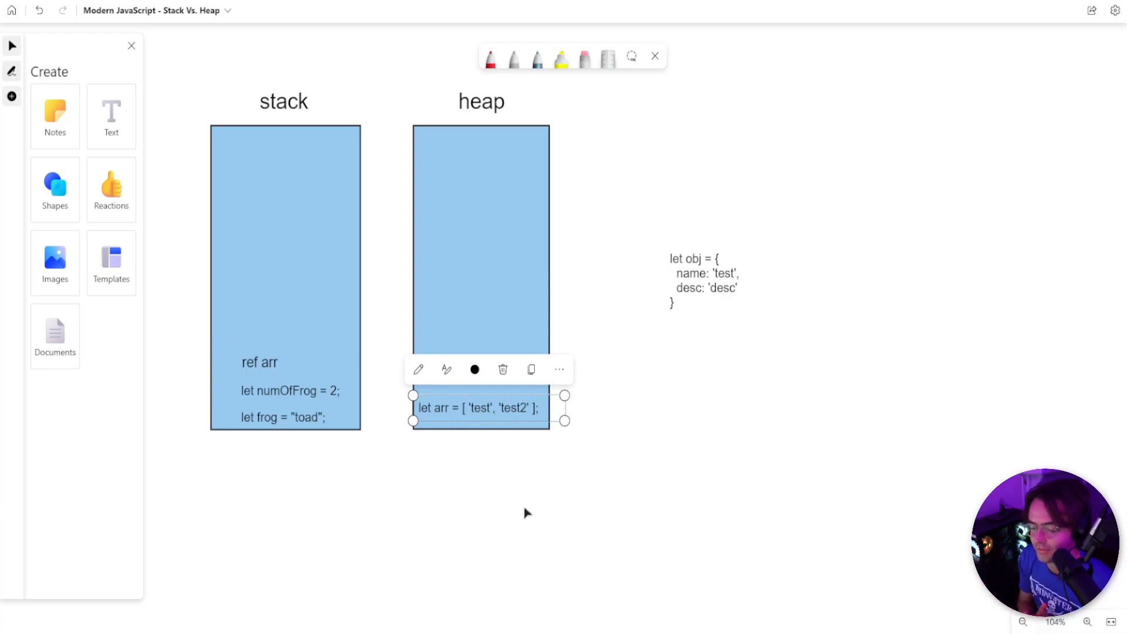
{"action": "mouse_move", "coordinate": [749, 298]}
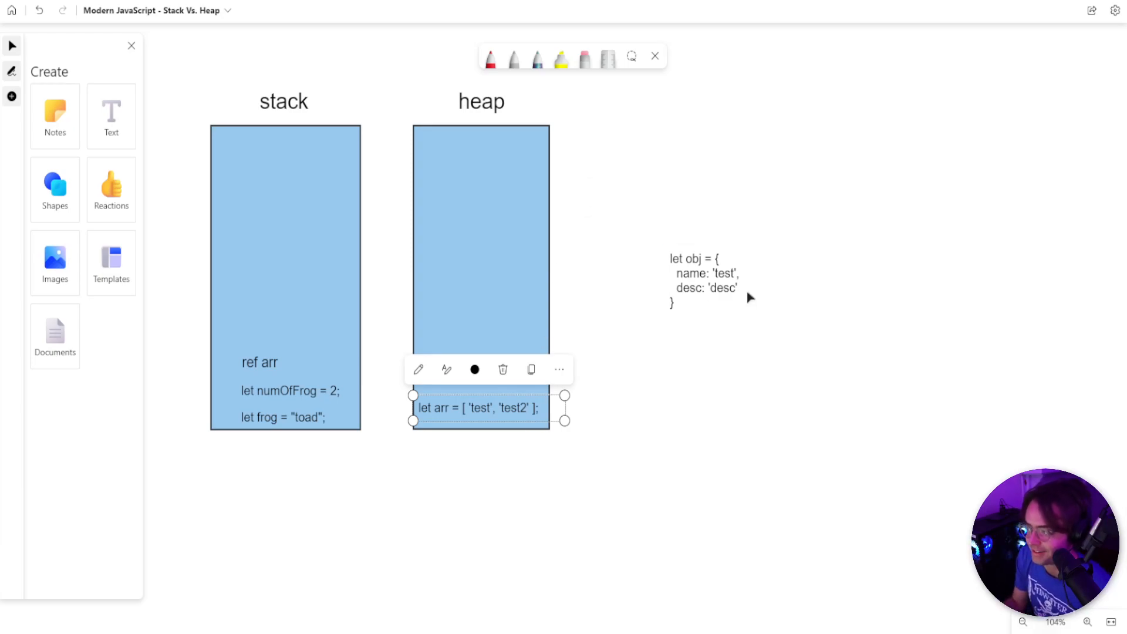
{"action": "left_click", "coordinate": [704, 269]}
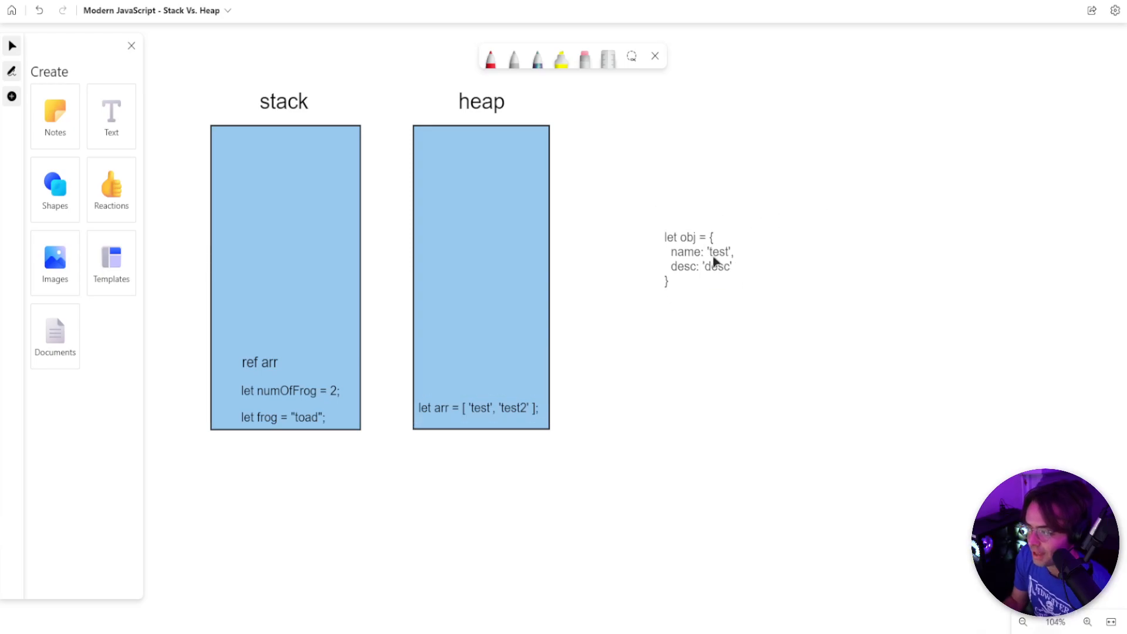
- Drag the obj declaration into the heap above arr and add a 'ref obf' stack label
{"action": "left_click_drag", "start_coordinate": [698, 259], "coordinate": [485, 359]}
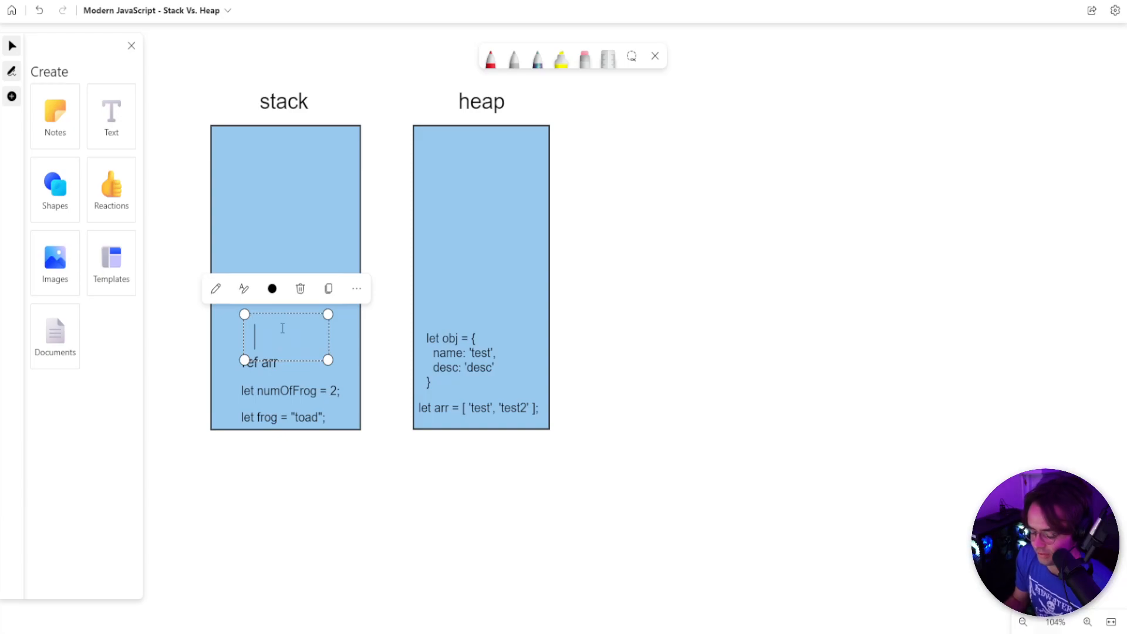
{"action": "type", "text": "ref obf"}
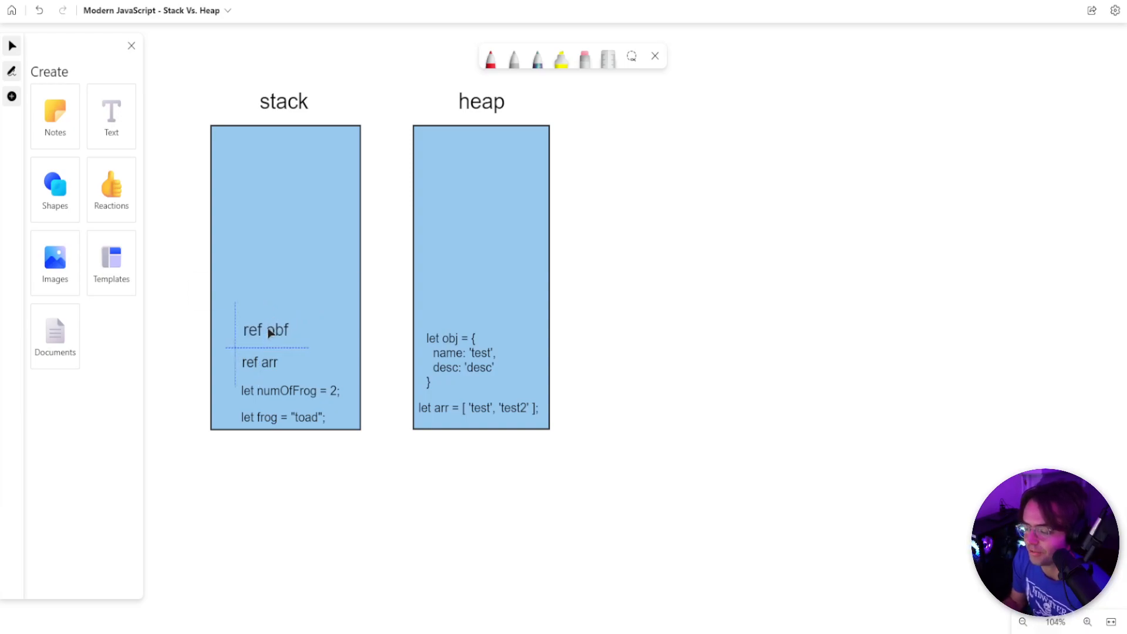
{"action": "left_click", "coordinate": [266, 330]}
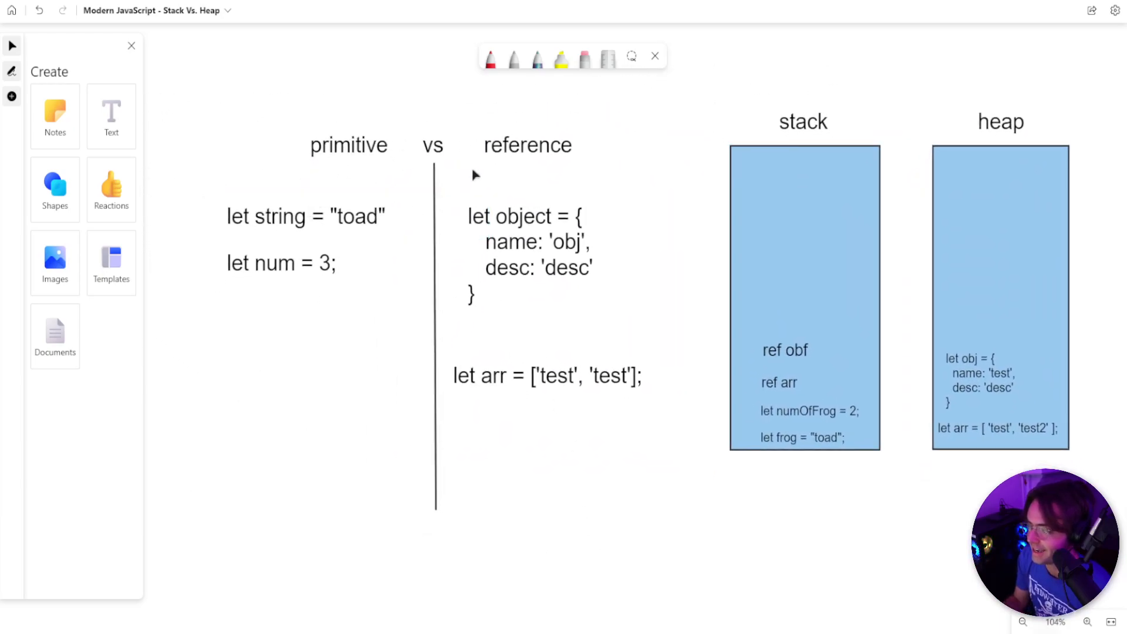
{"action": "mouse_move", "coordinate": [640, 187]}
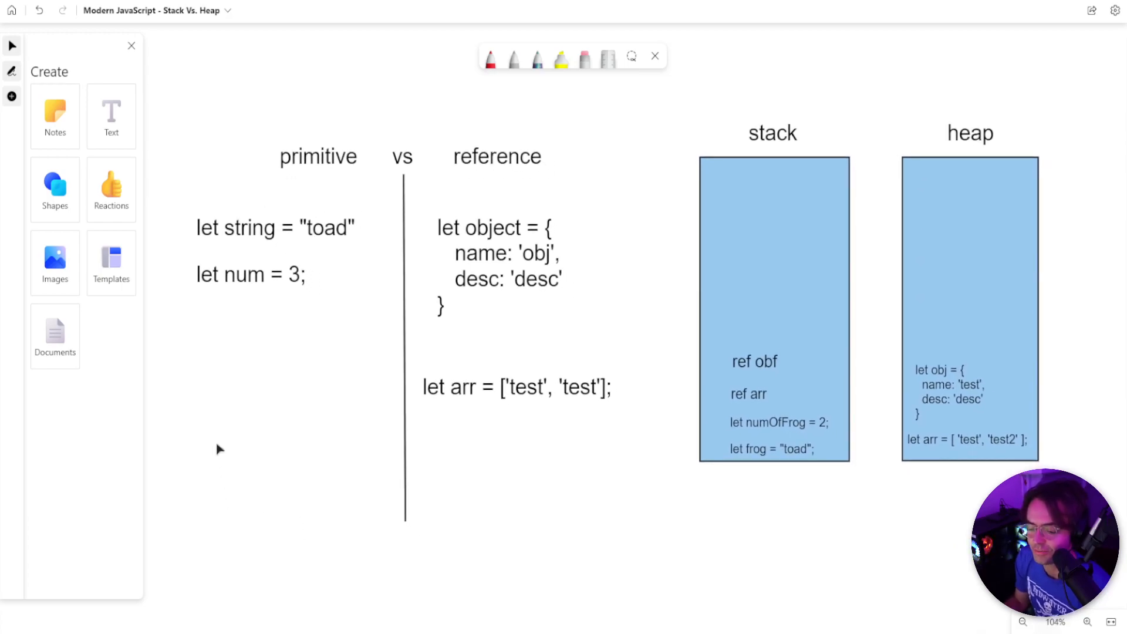
{"action": "mouse_move", "coordinate": [187, 352]}
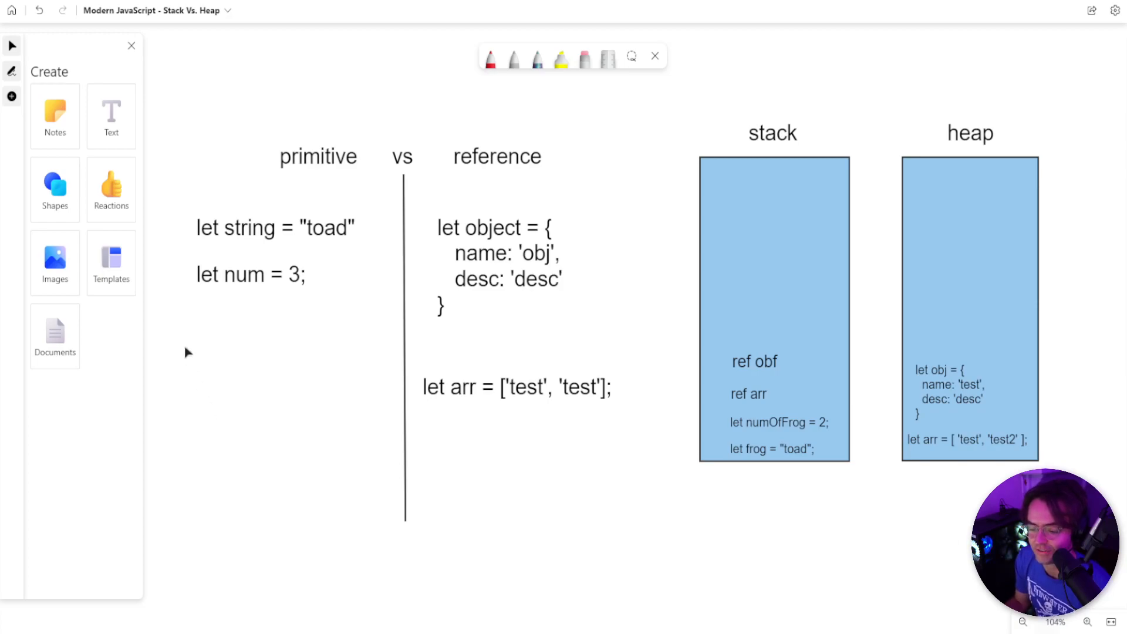